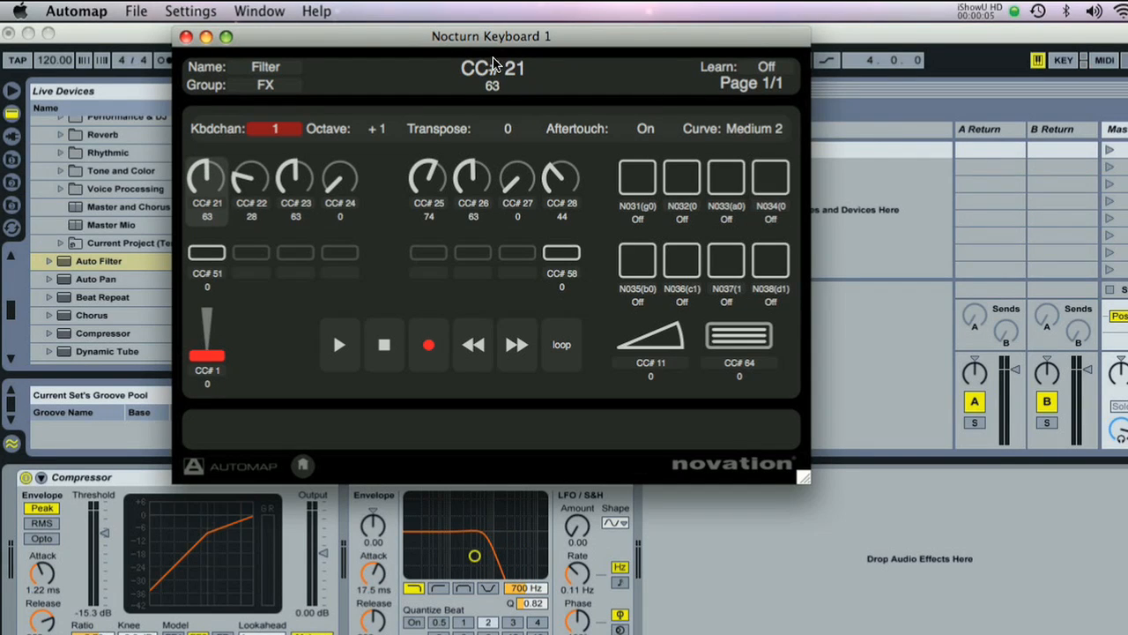
pyautogui.moveTo(223, 166)
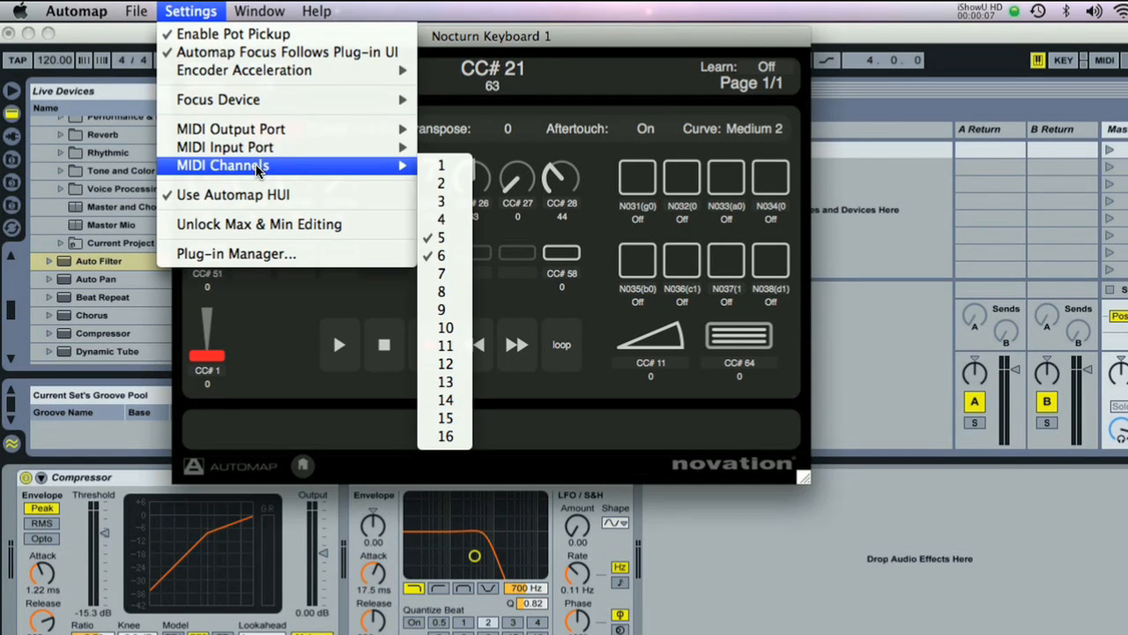
pyautogui.moveTo(445, 184)
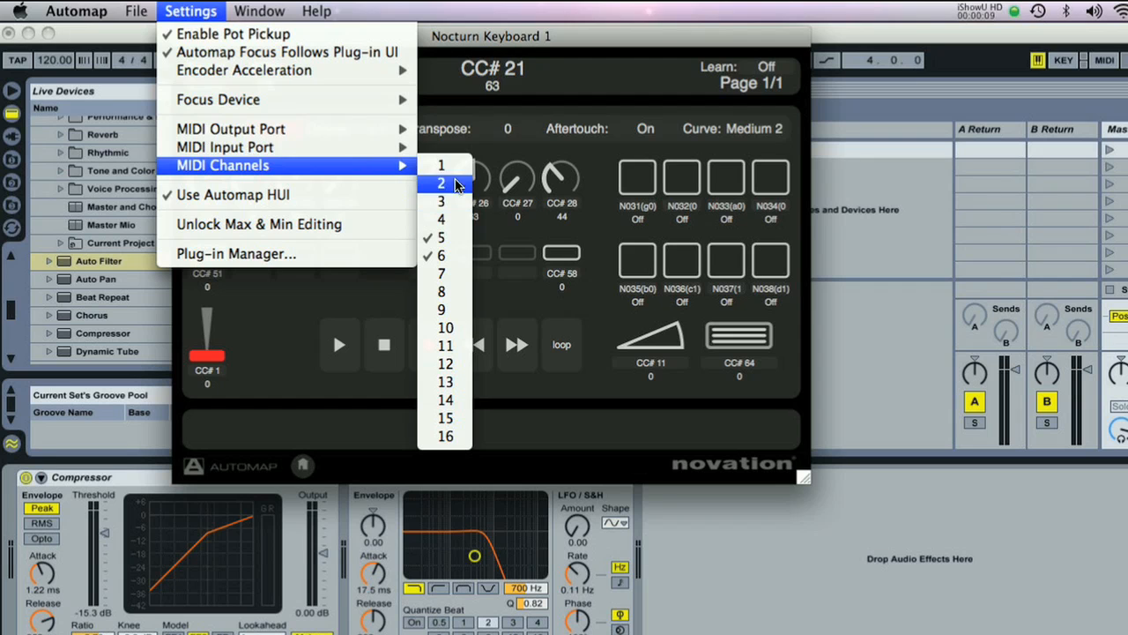
# Tick MIDI channel 1 under Settings > MIDI Channels to create the Chan. 1 user map
pyautogui.click(440, 165)
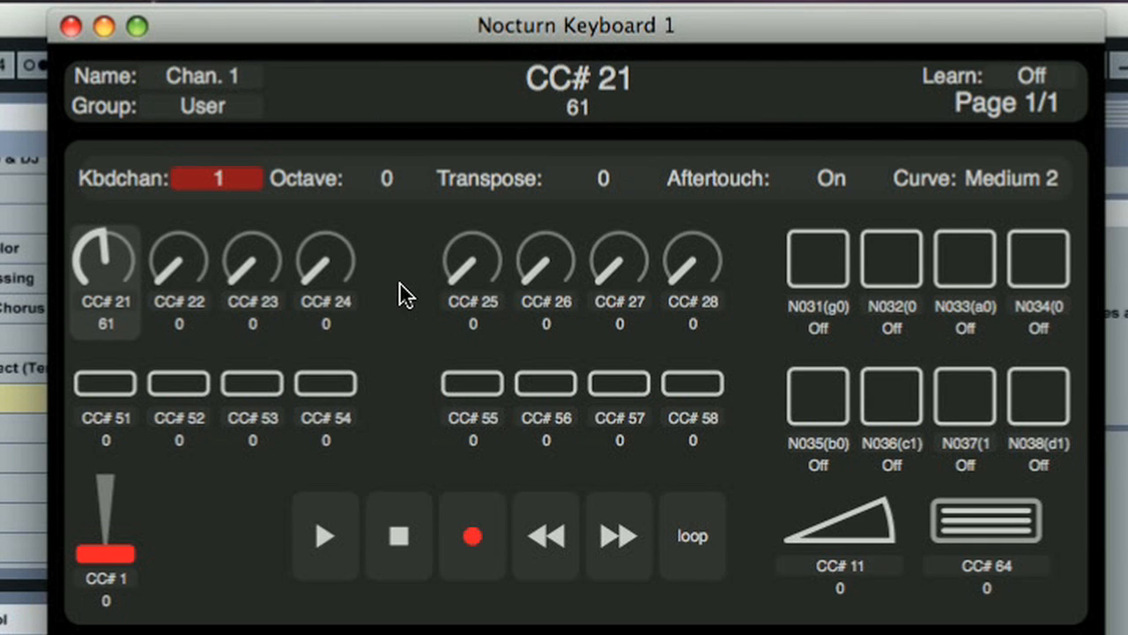
# Select the CC# 23 encoder and scroll through its CC and Note parameter entries
pyautogui.click(252, 260)
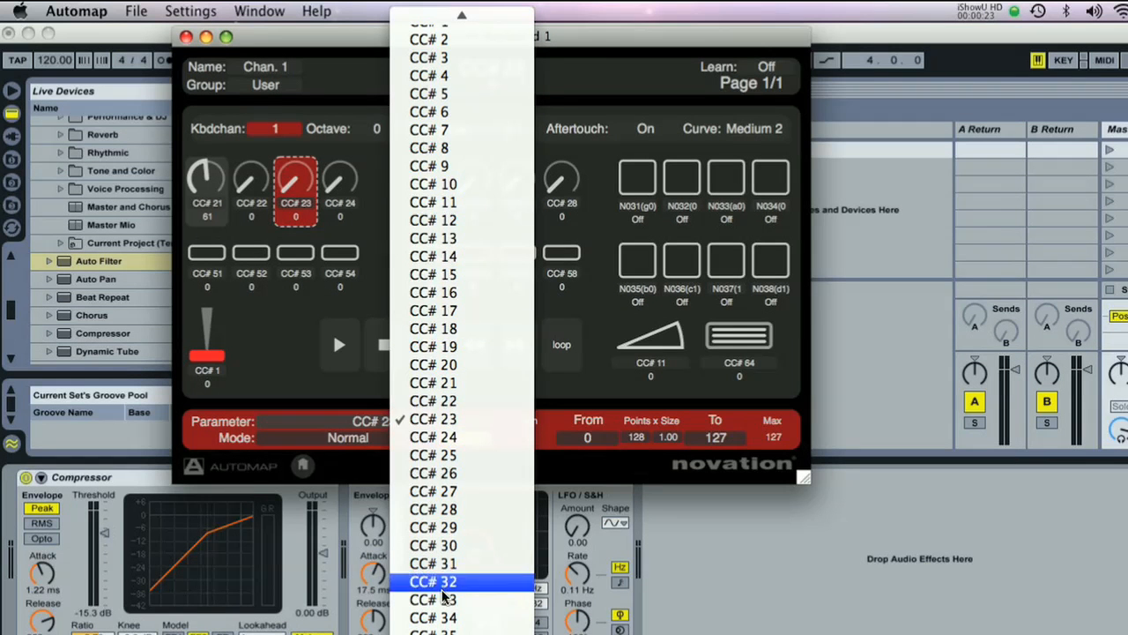
pyautogui.scroll(-3)
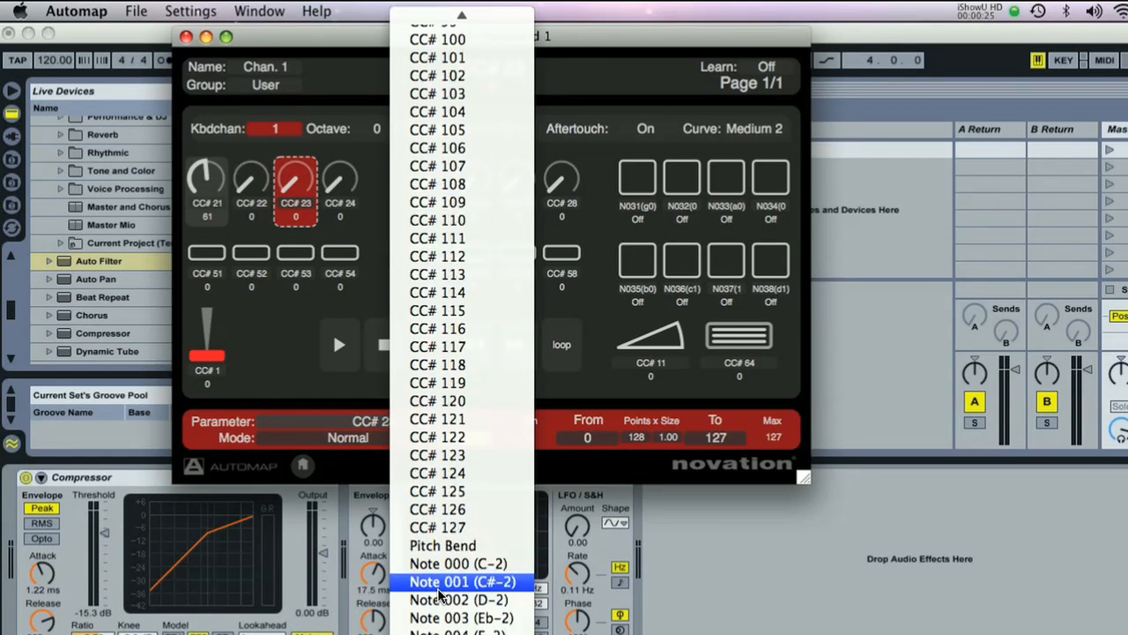
pyautogui.scroll(-3)
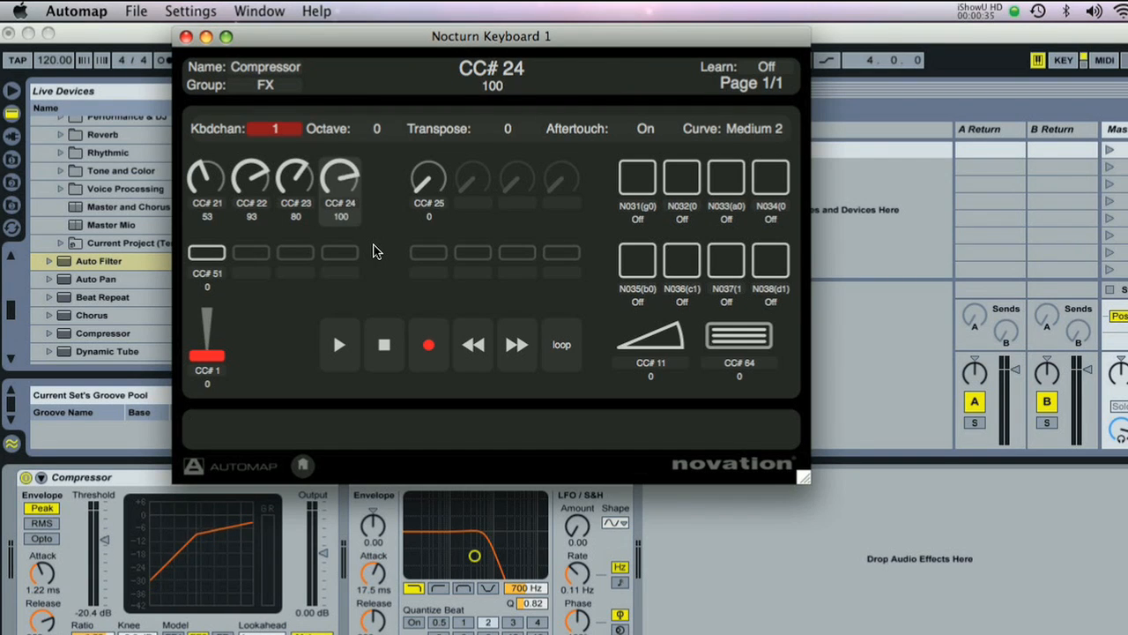
# Raise the Compressor's CC# 24 control to 107, then enable the MIDI channel 3 user map
pyautogui.moveTo(339, 177); pyautogui.dragTo(339, 170)
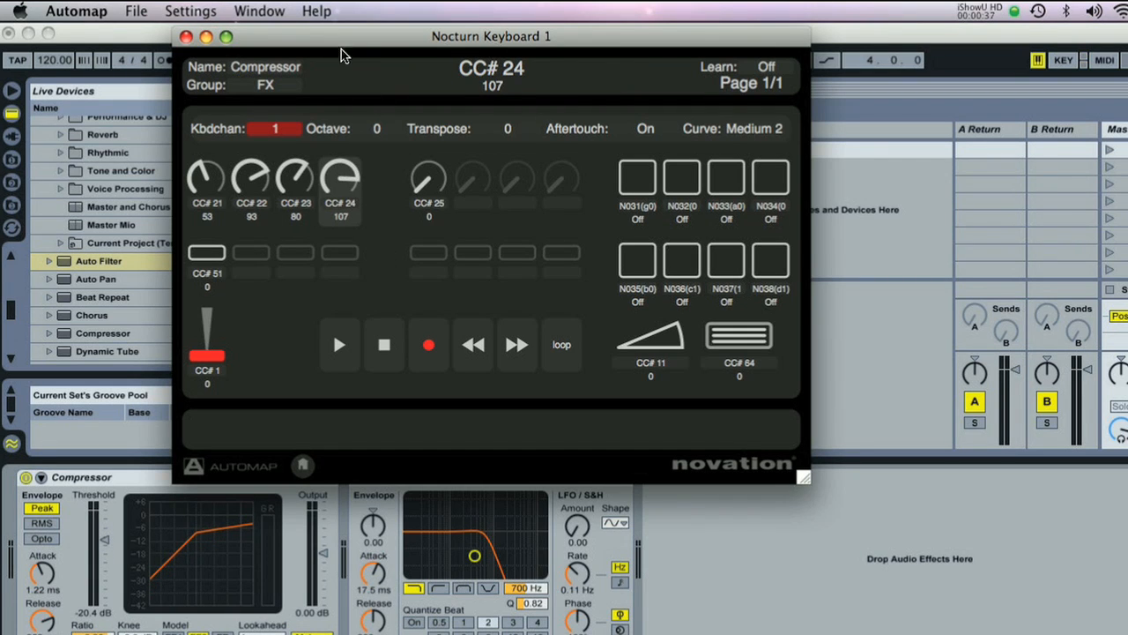
pyautogui.click(190, 11)
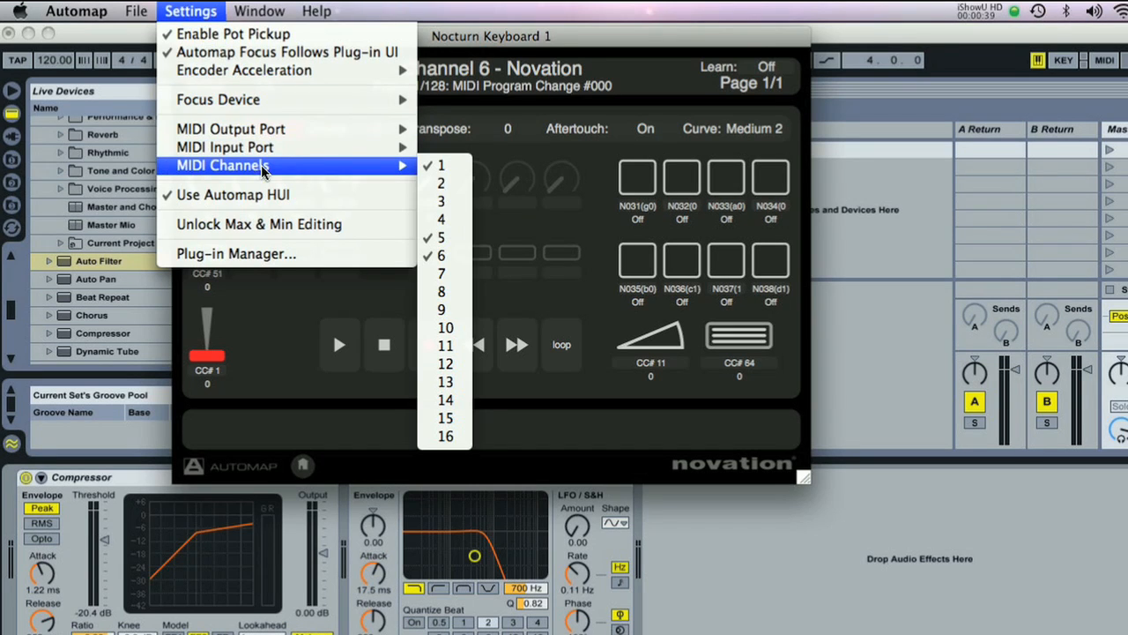
pyautogui.moveTo(443, 219)
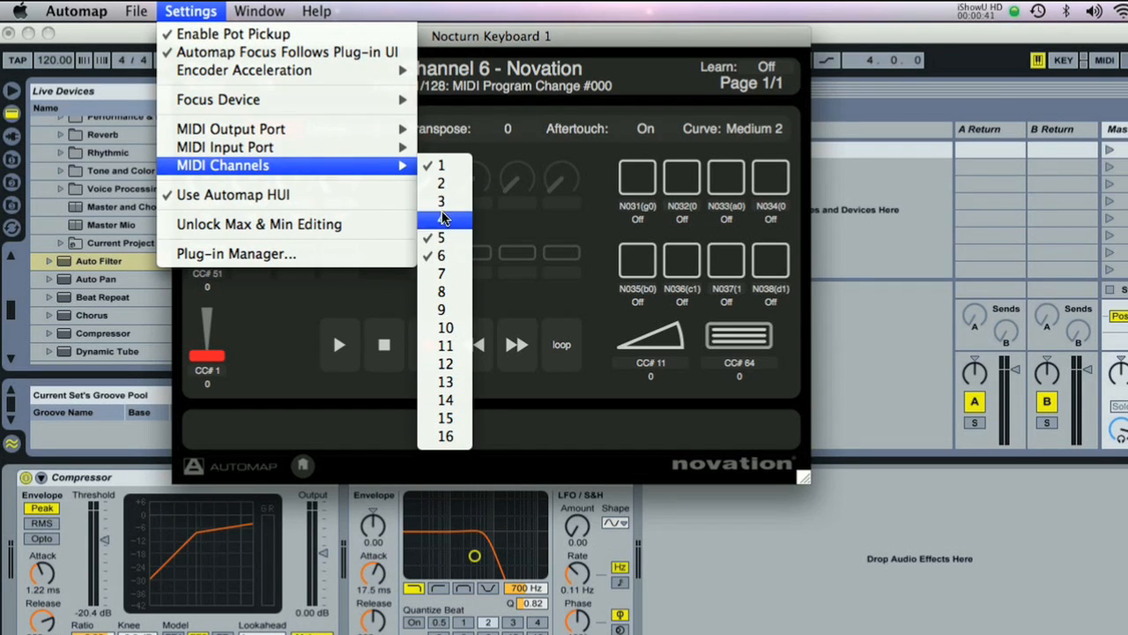
pyautogui.click(440, 201)
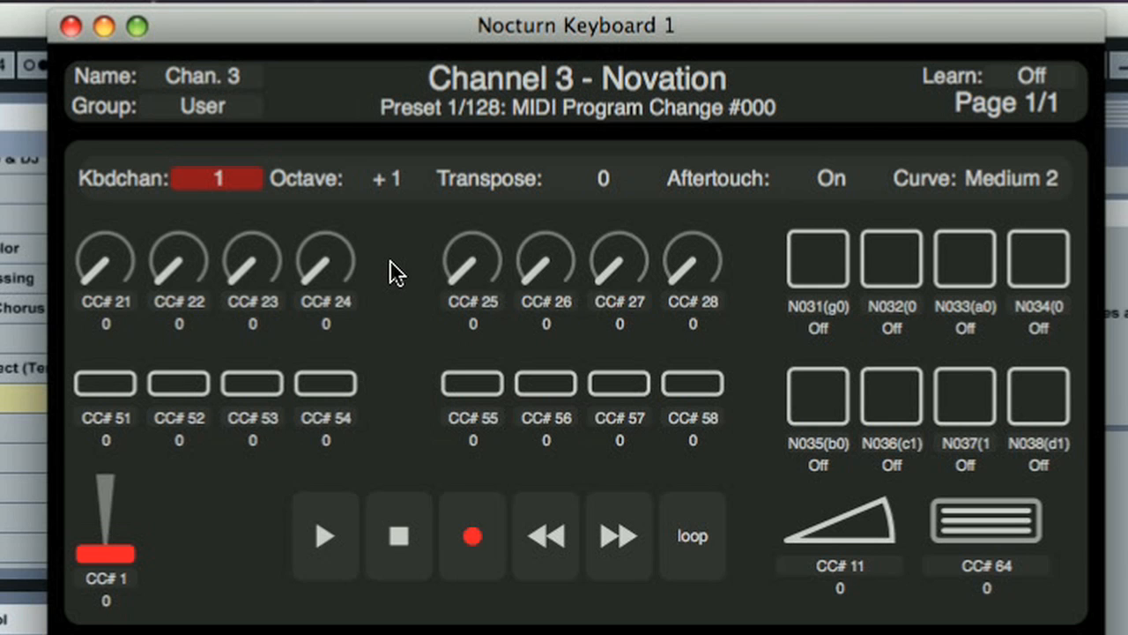
pyautogui.moveTo(451, 219)
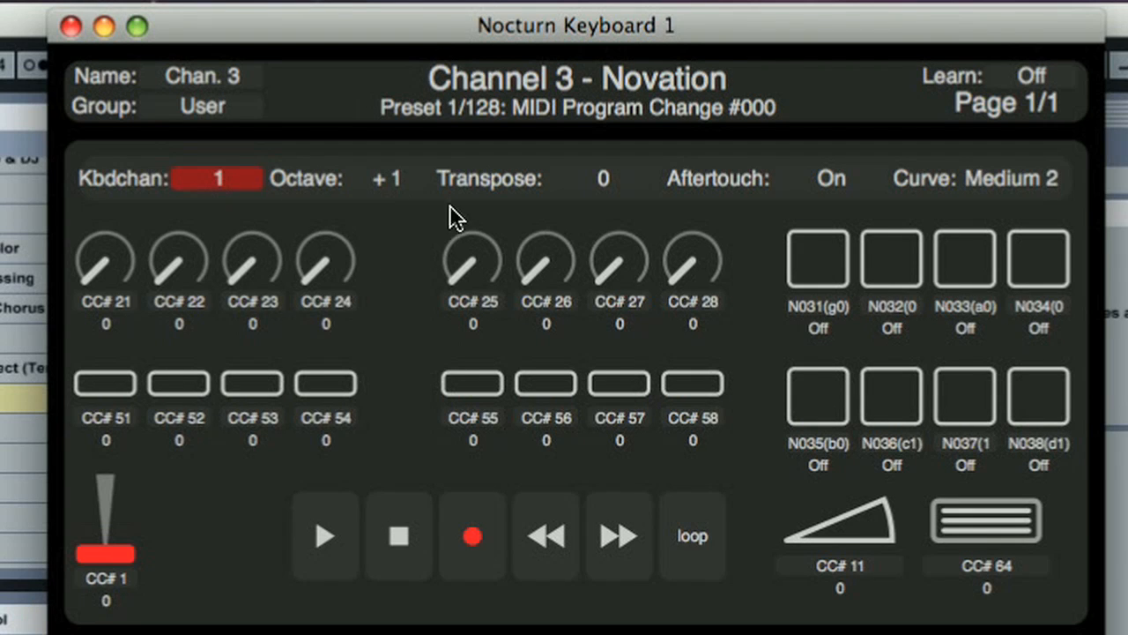
pyautogui.moveTo(232, 225)
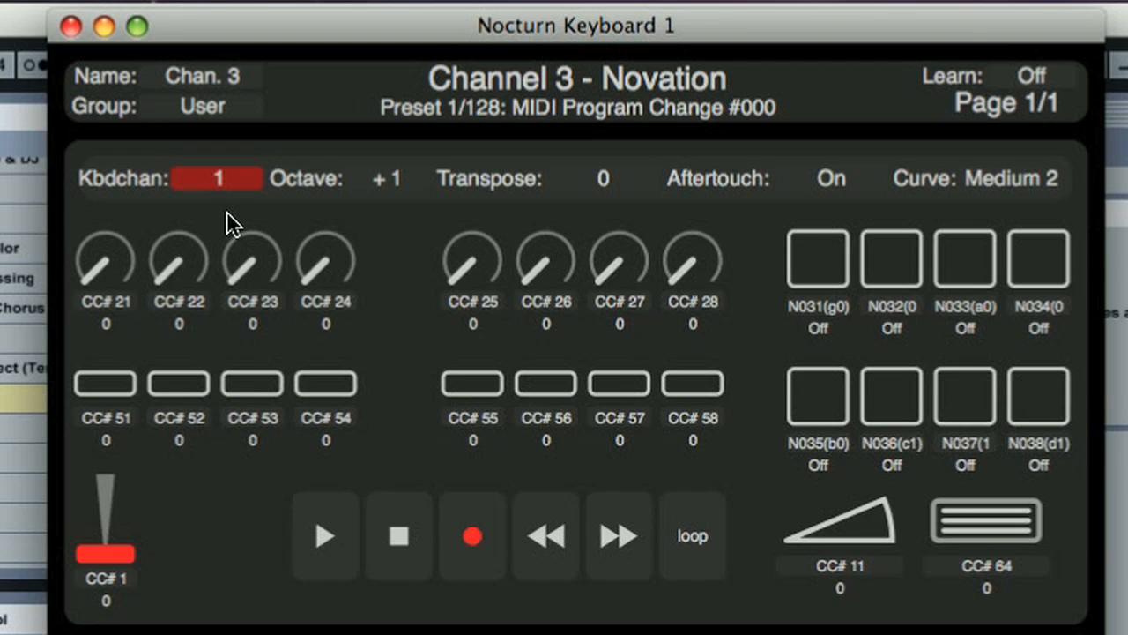
pyautogui.moveTo(145, 204)
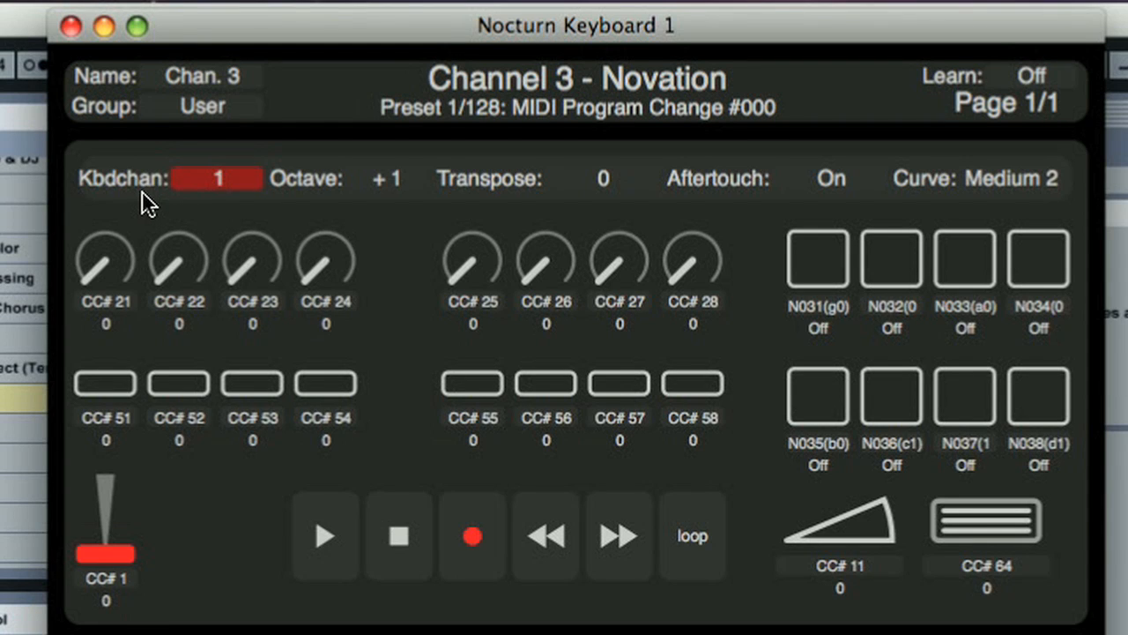
pyautogui.click(216, 178)
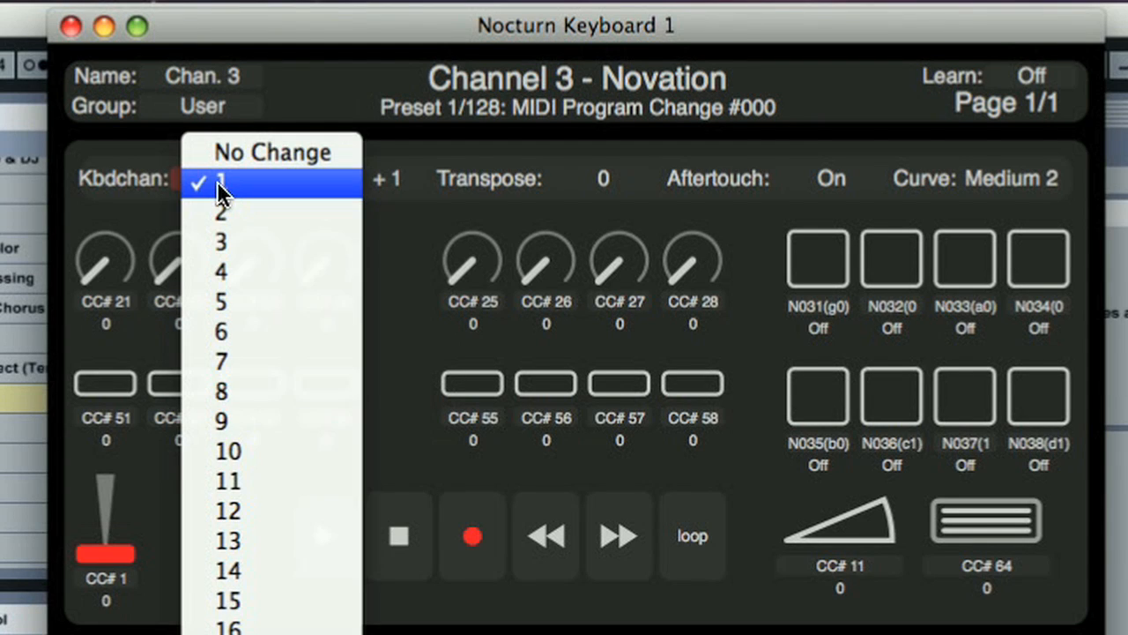
pyautogui.moveTo(255, 302)
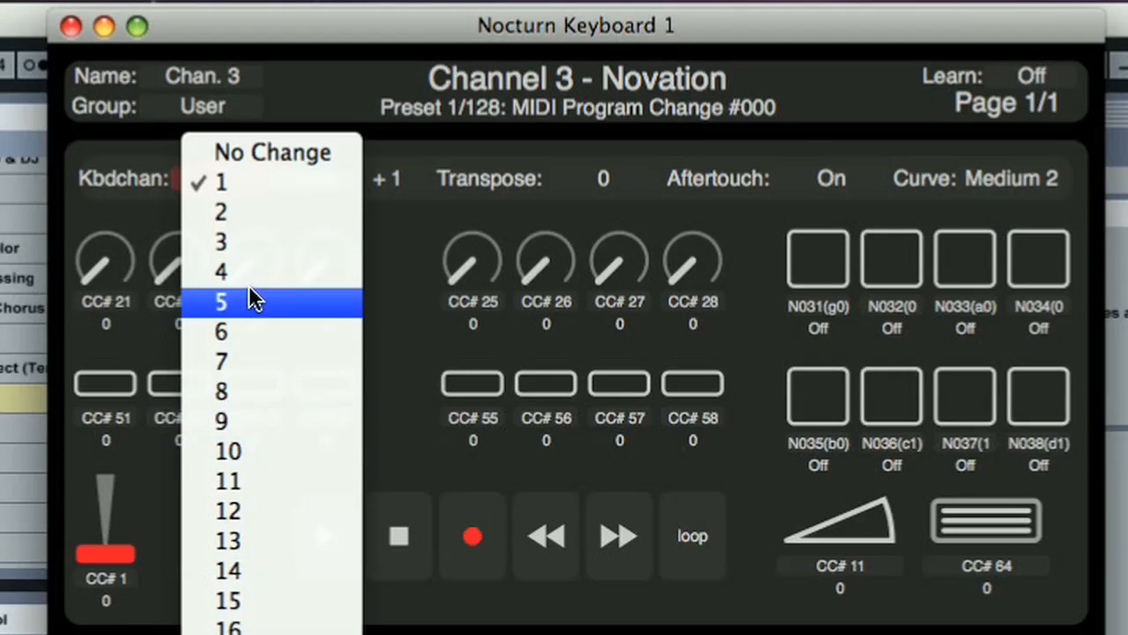
pyautogui.click(218, 178)
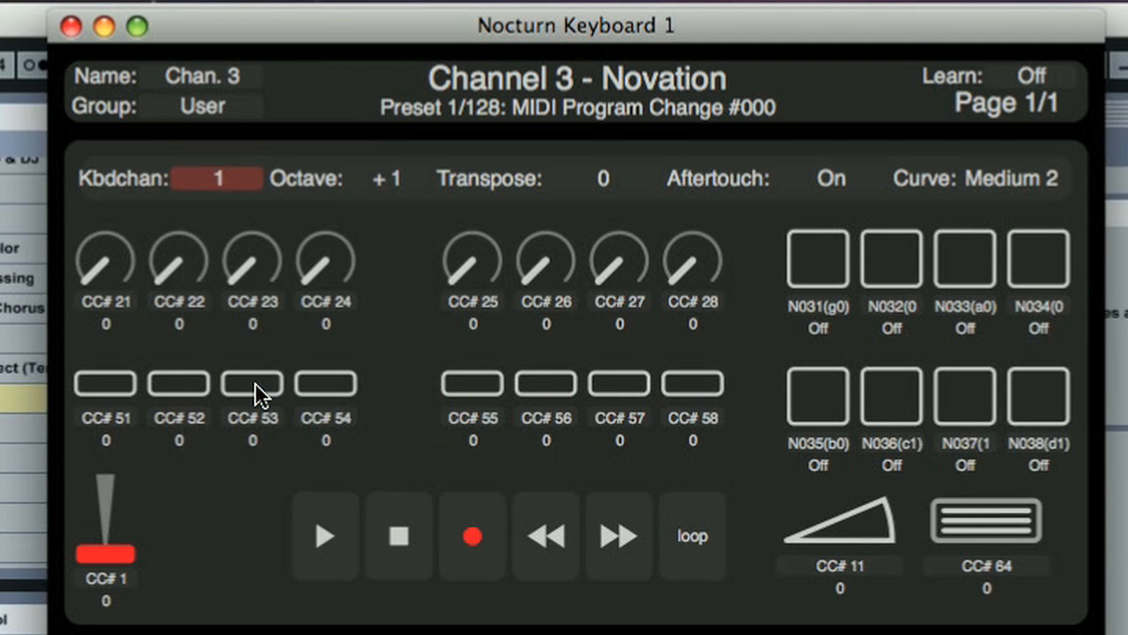